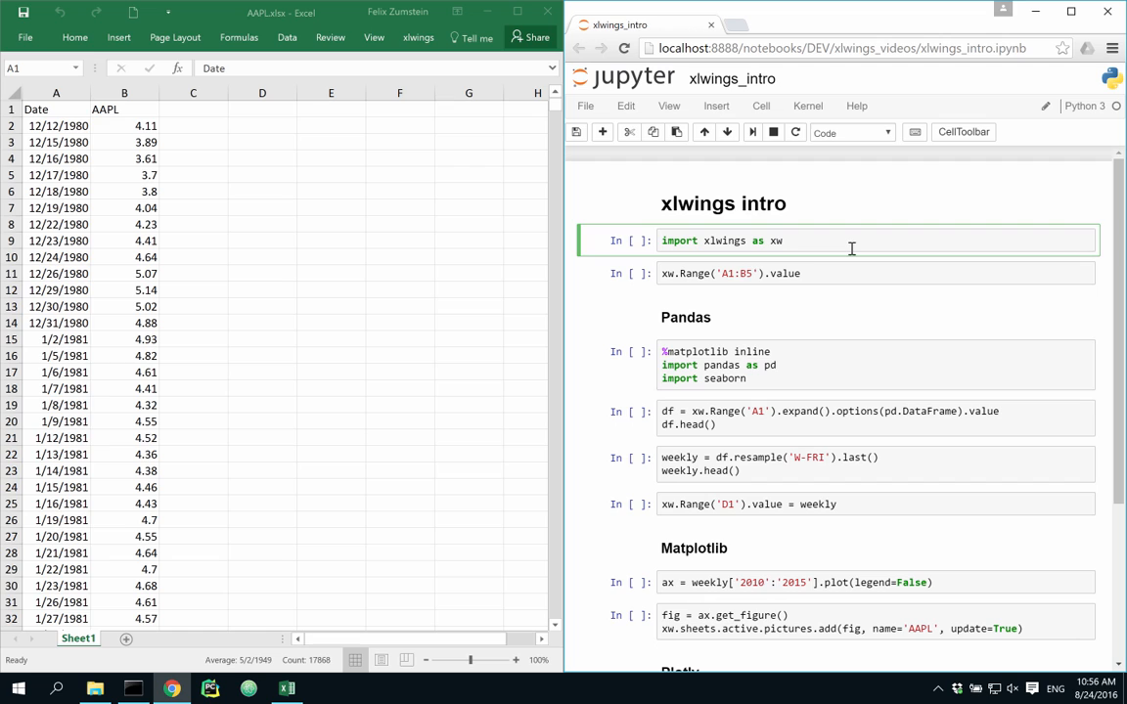
Run the xlwings import so the sheet's Date and AAPL rows can be read.
{"action": "key", "text": "Shift+Enter"}
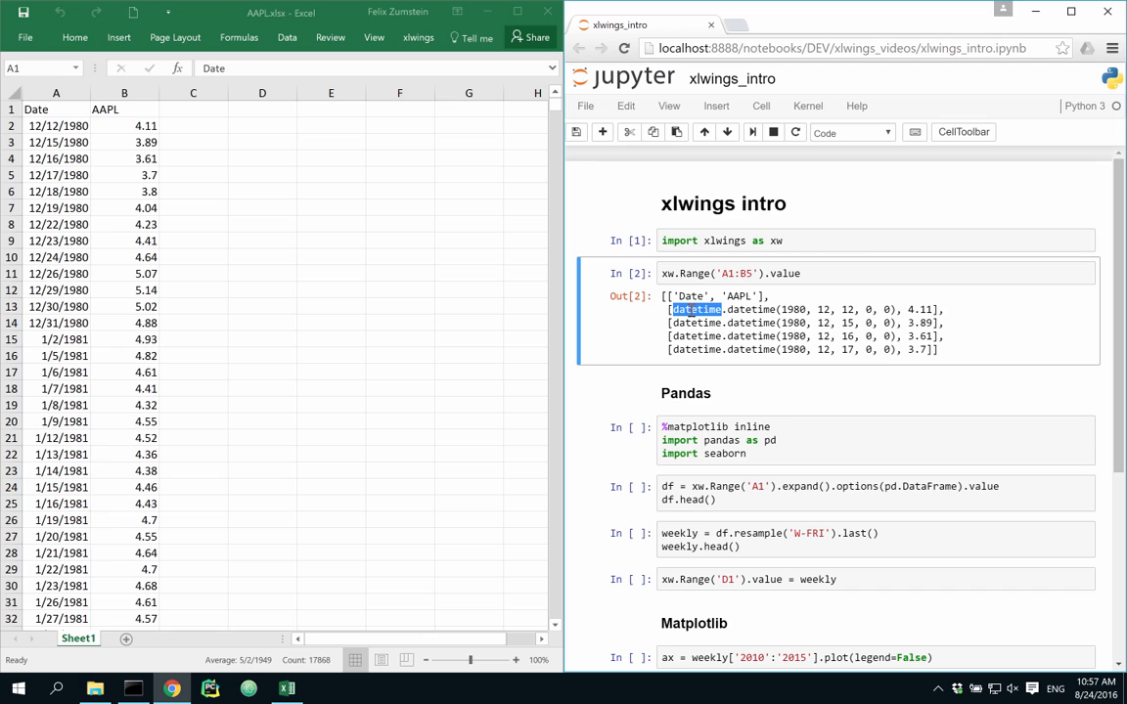
{"action": "mouse_move", "coordinate": [709, 336]}
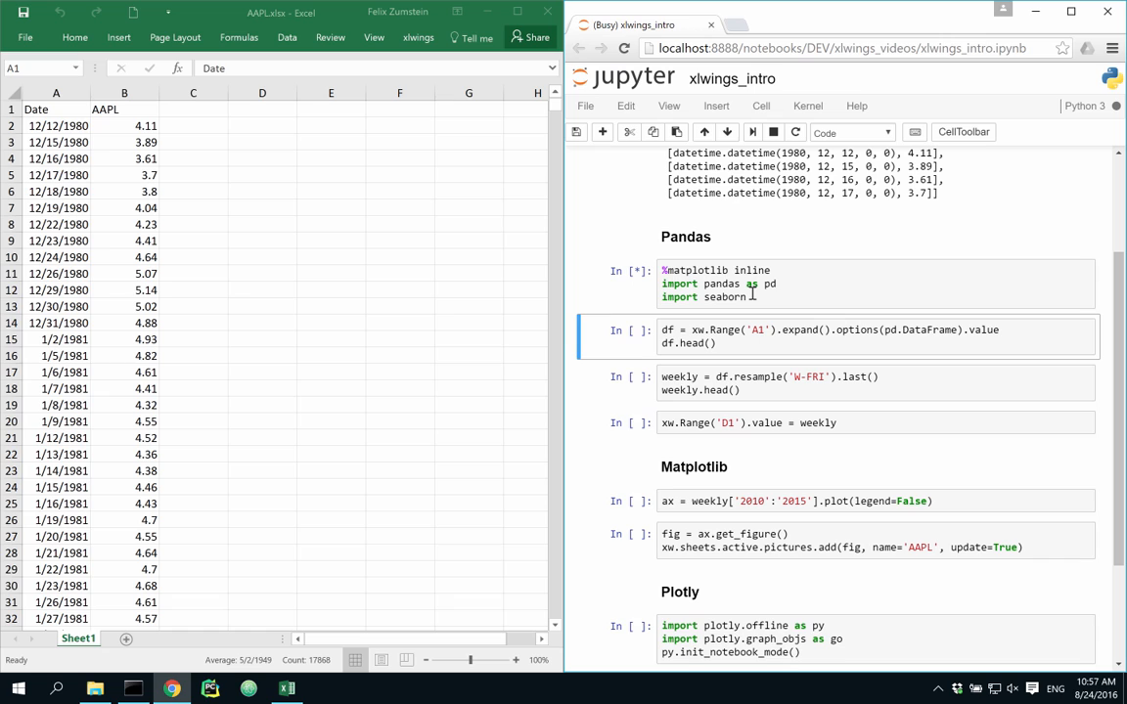
Import pandas/seaborn and load the A1-expanded price table into DataFrame df.
{"action": "double_click", "coordinate": [804, 328]}
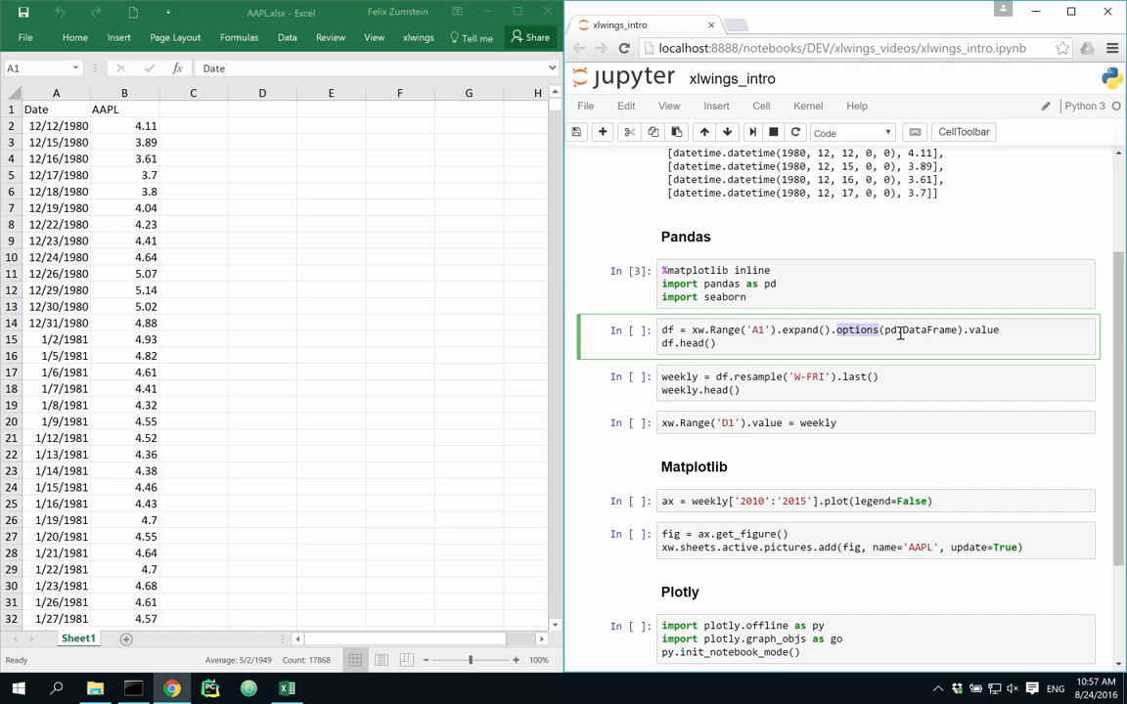
{"action": "key", "text": "Shift+Enter"}
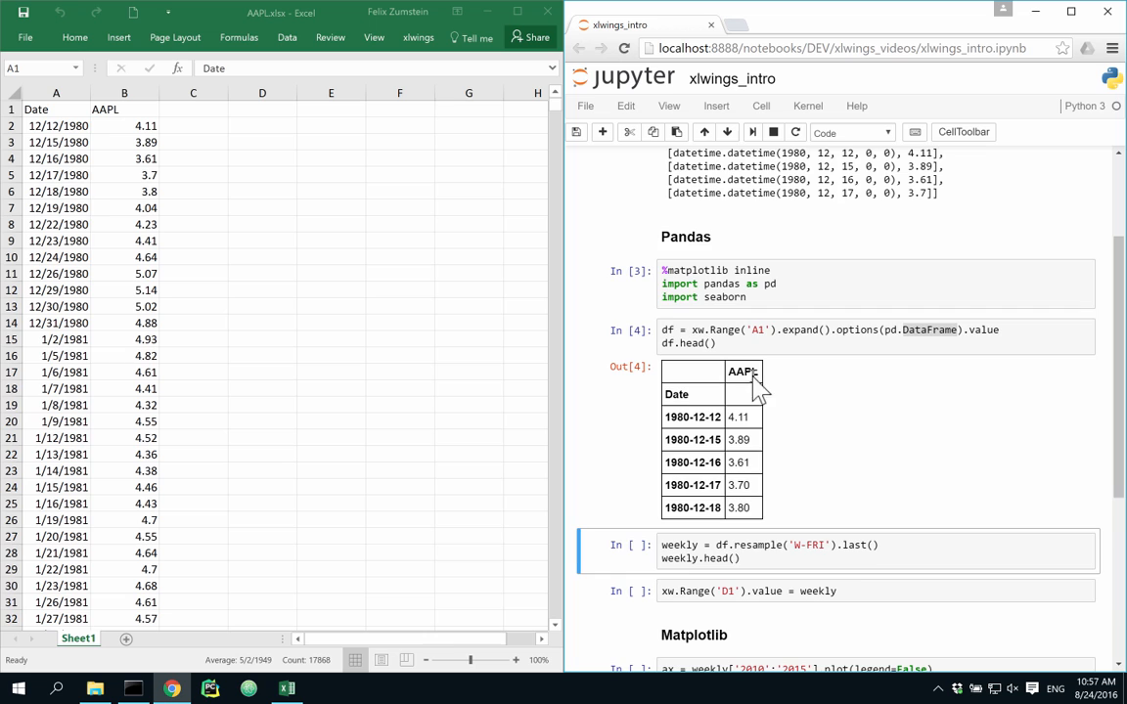
Compute weekly = df.resample('W-FRI').last() and write it to D1.
{"action": "scroll", "scroll_direction": "down", "scroll_amount": 3}
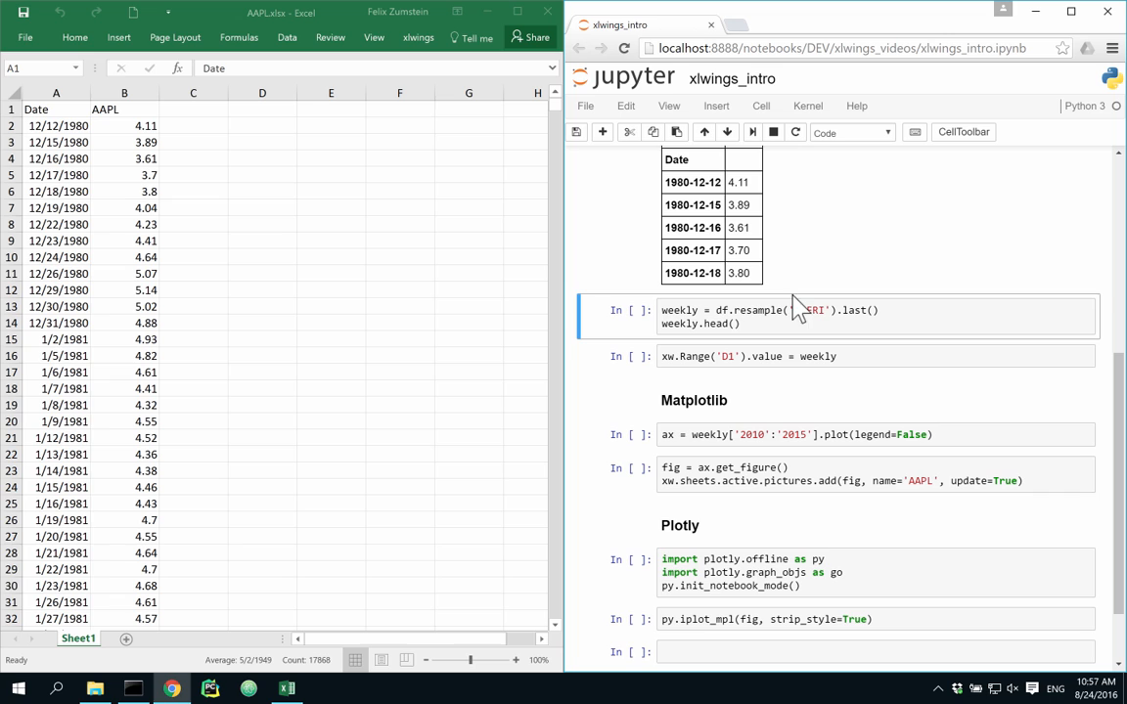
{"action": "key", "text": "Shift+Enter"}
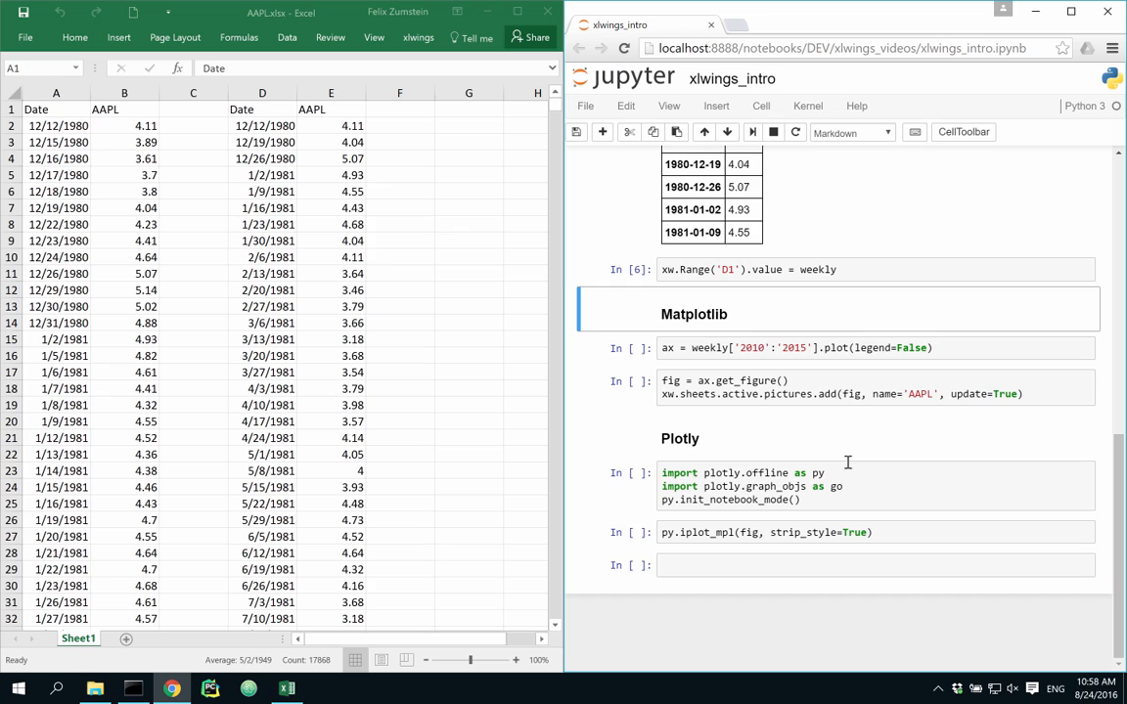
Select the weekly['2010':'2015'].plot cell to chart and embed it as picture 'AAPL'.
{"action": "left_click", "coordinate": [847, 348]}
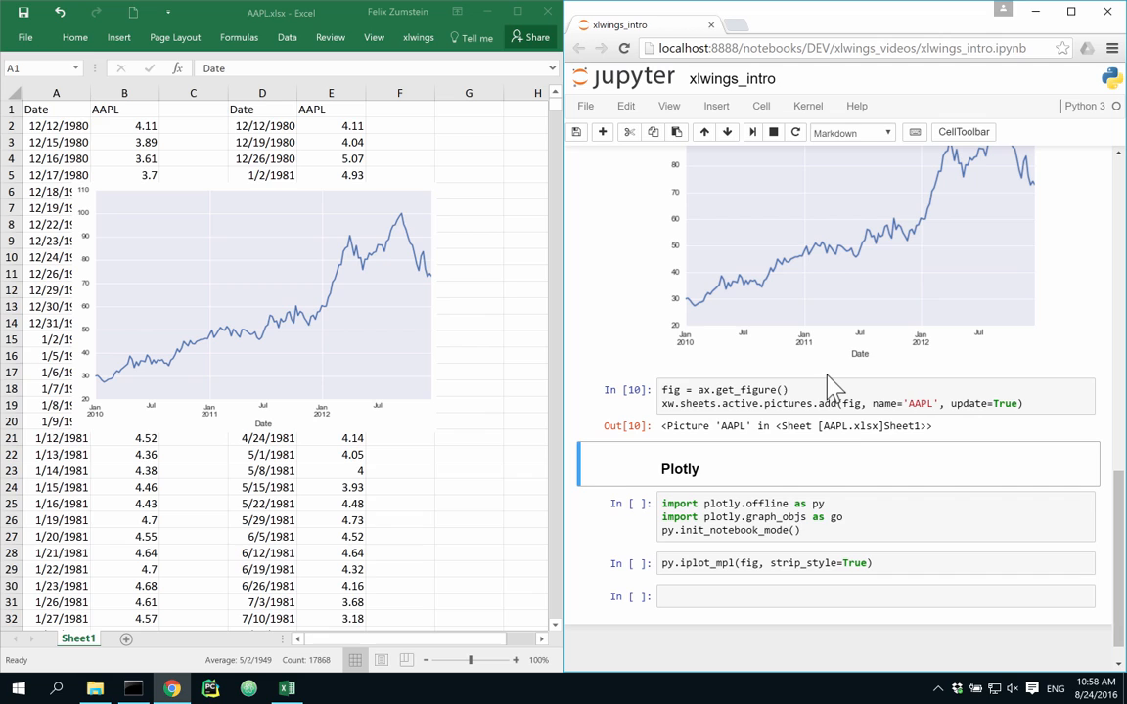
{"action": "mouse_move", "coordinate": [822, 505]}
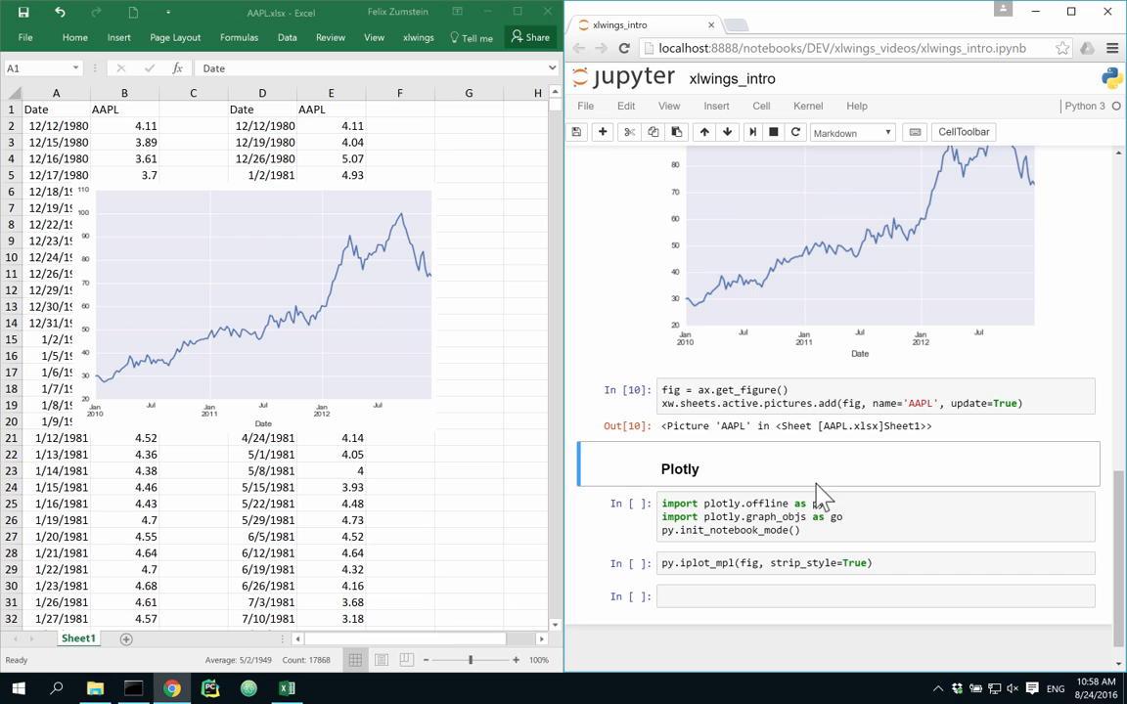